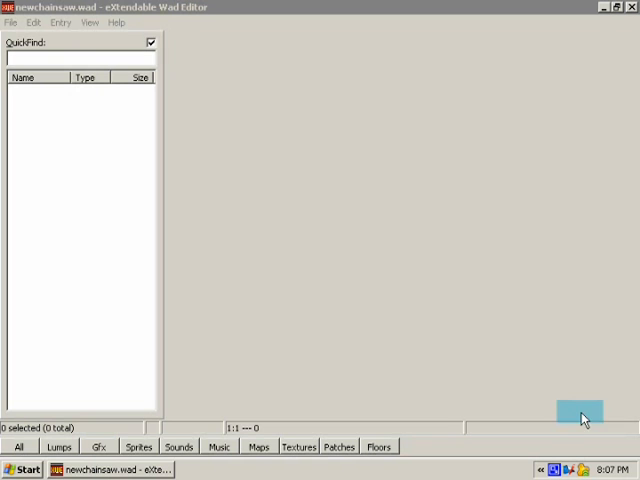
Step: Close the empty newchainsaw.wad from the File menu, leaving no WAD open
{"action": "left_click_drag", "start_coordinate": [578, 412], "coordinate": [548, 360]}
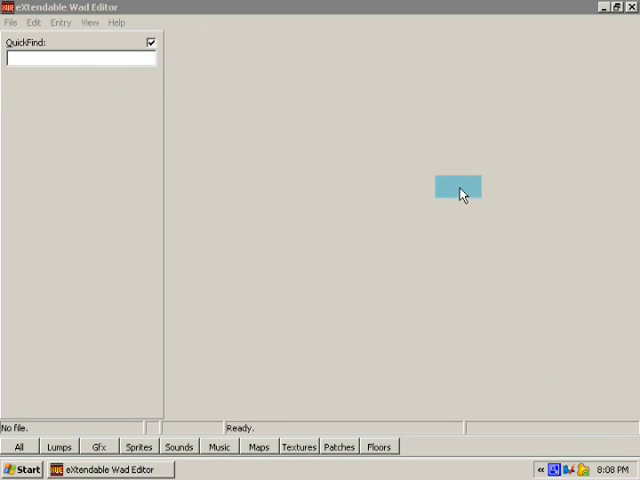
{"action": "mouse_move", "coordinate": [90, 22]}
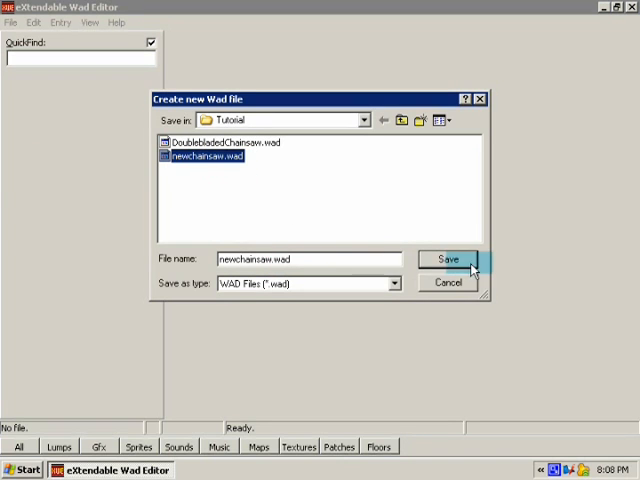
Step: Save a new empty newchainsaw.wad in the Tutorial folder
{"action": "left_click", "coordinate": [447, 259]}
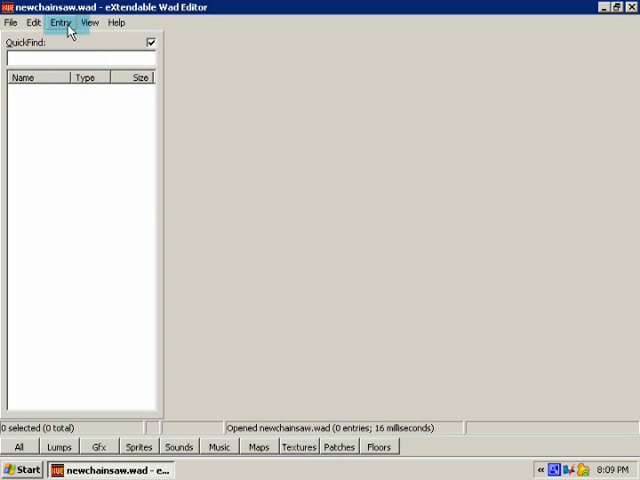
{"action": "left_click", "coordinate": [61, 22]}
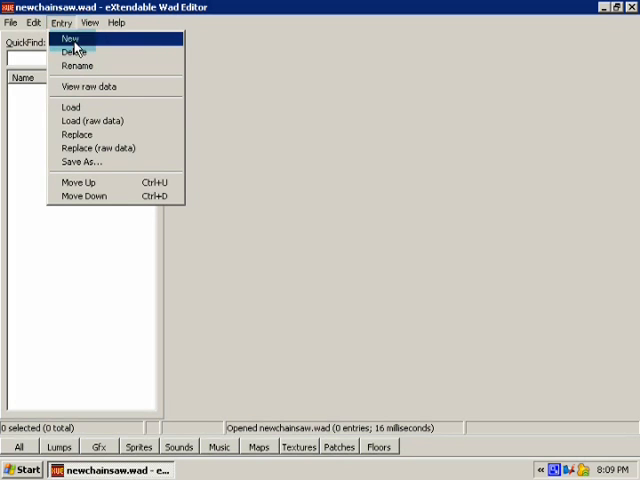
Step: Add a new entry named DECORATE to newchainsaw.wad
{"action": "left_click", "coordinate": [69, 39]}
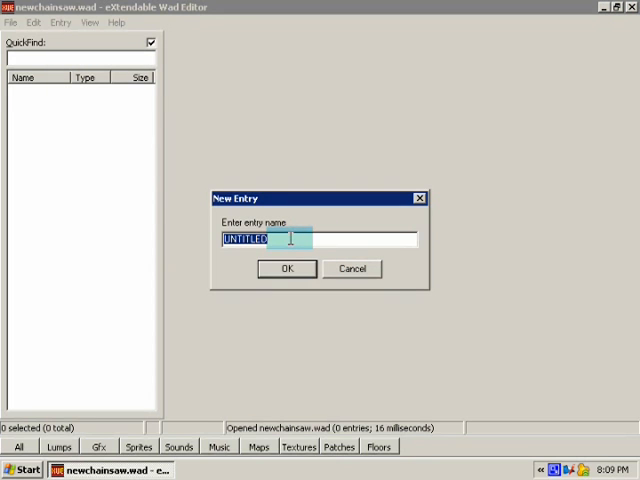
{"action": "type", "text": "DECO"}
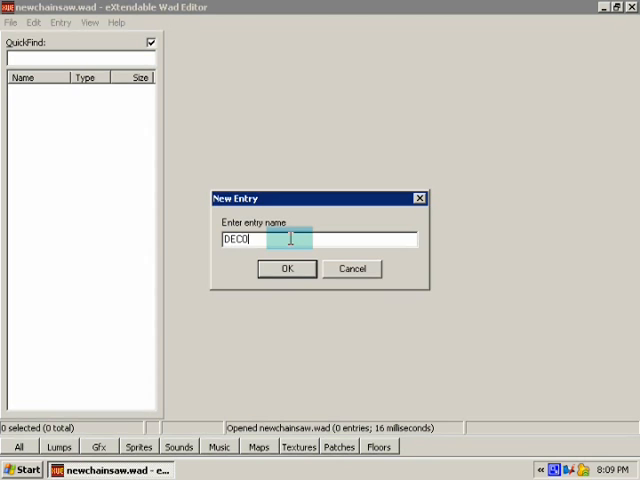
{"action": "type", "text": "RATE"}
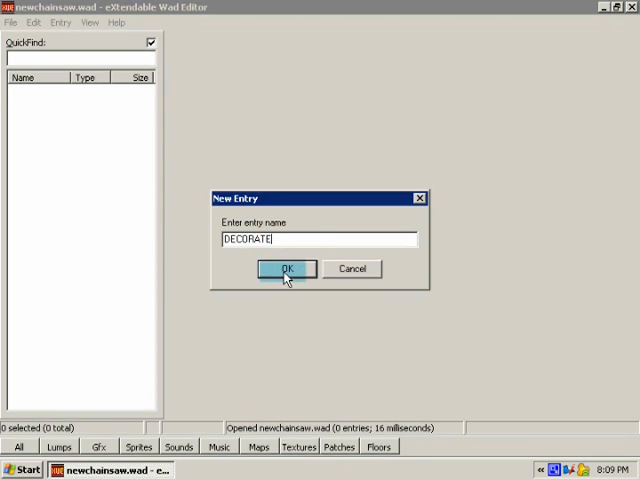
{"action": "left_click", "coordinate": [285, 268]}
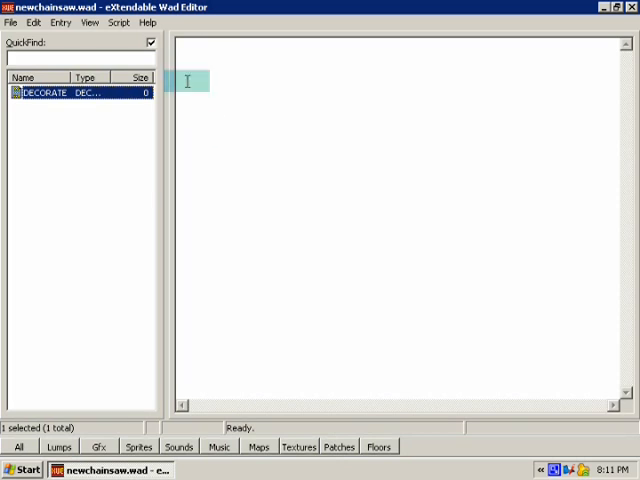
{"action": "mouse_move", "coordinate": [426, 234]}
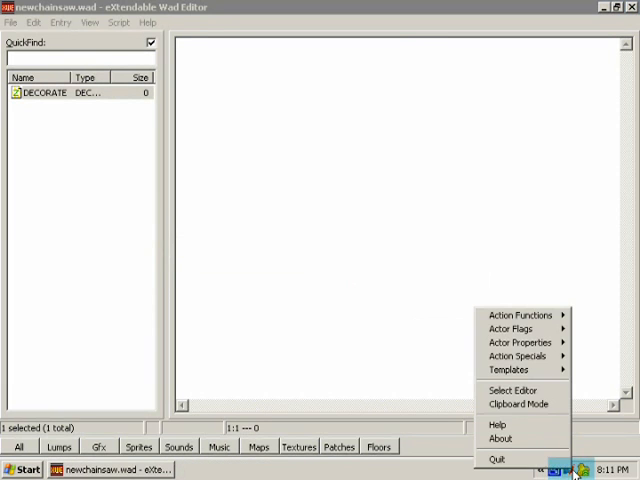
Step: Choose the Weapon template from Decorate Assistant's Templates menu
{"action": "left_click", "coordinate": [512, 369]}
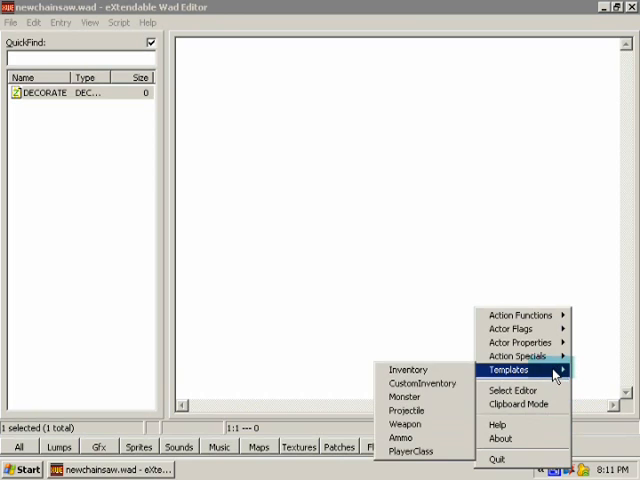
{"action": "mouse_move", "coordinate": [425, 424]}
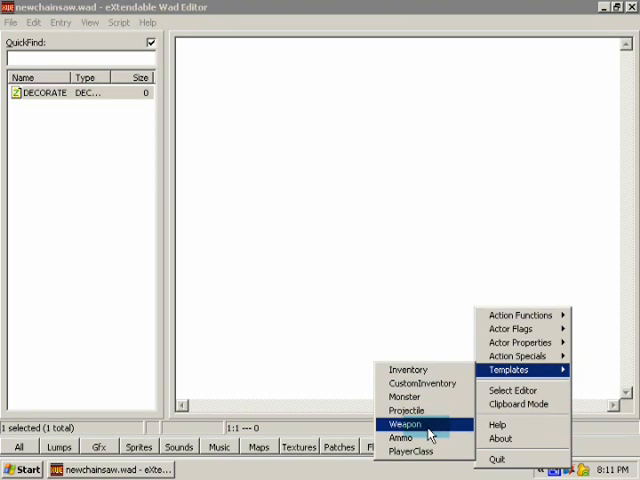
{"action": "left_click", "coordinate": [401, 424]}
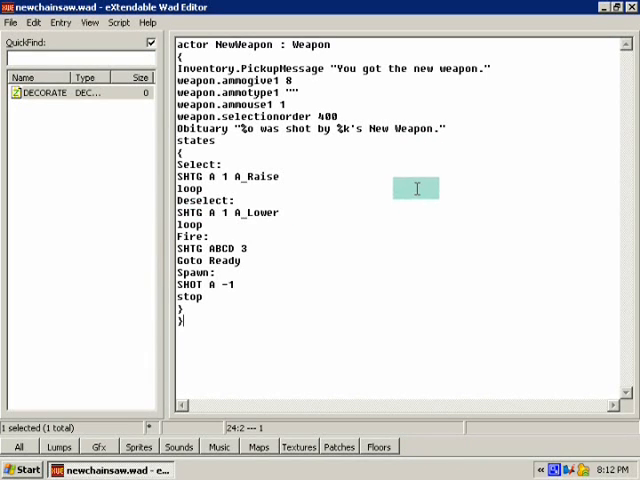
{"action": "mouse_move", "coordinate": [330, 82]}
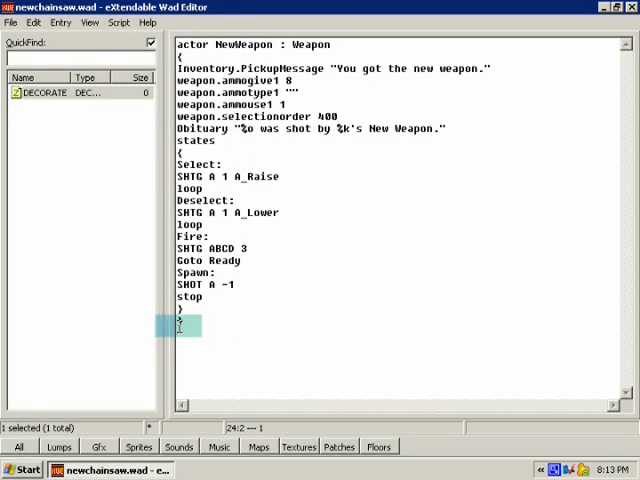
Step: Paste the NewWeapon template code into the DECORATE text editor
{"action": "left_click", "coordinate": [195, 322]}
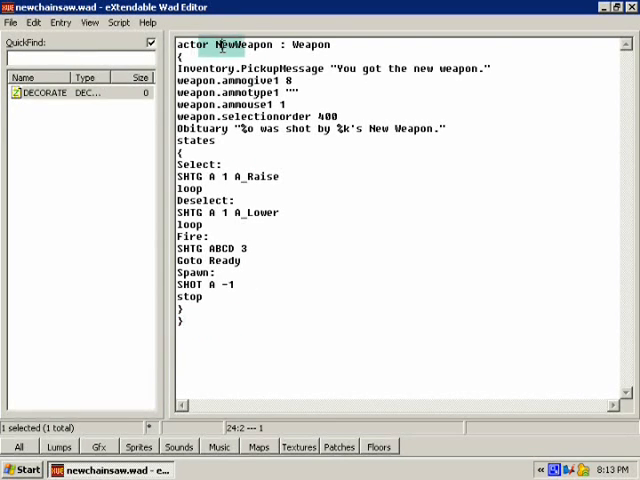
Step: Replace the actor name NewWeapon with newchainsaw on the actor line
{"action": "double_click", "coordinate": [242, 44]}
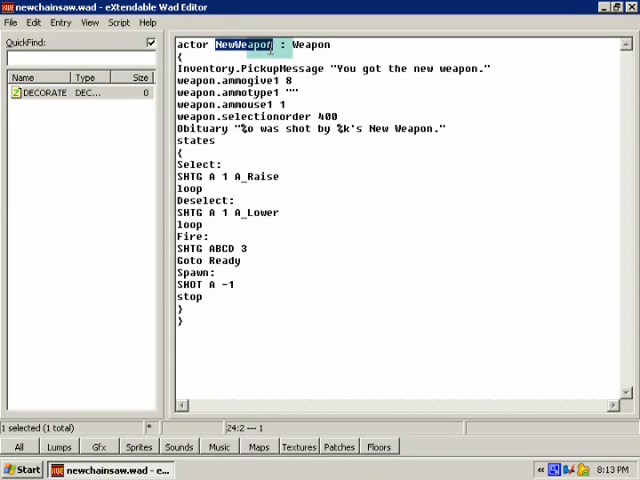
{"action": "type", "text": "newchainsaw"}
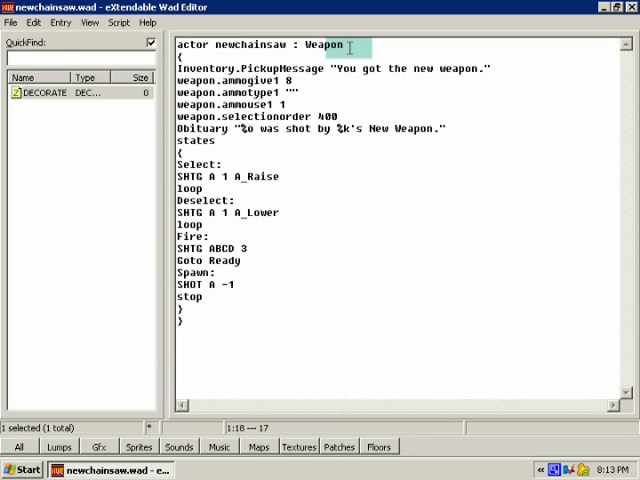
{"action": "mouse_move", "coordinate": [421, 239]}
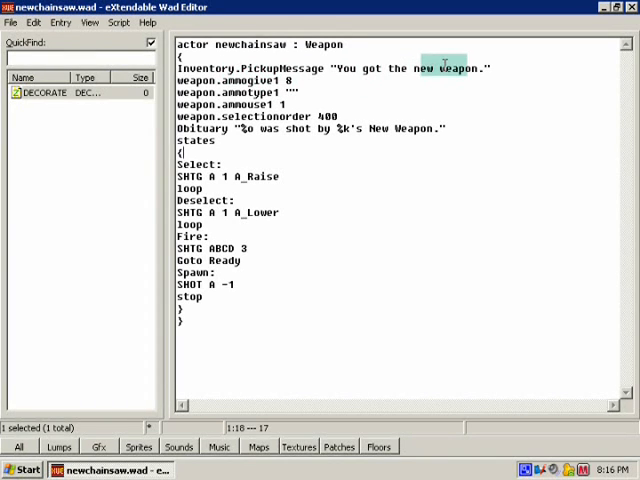
Step: Remove 'weapon' from the pickup message and reword the obituary text
{"action": "double_click", "coordinate": [461, 67]}
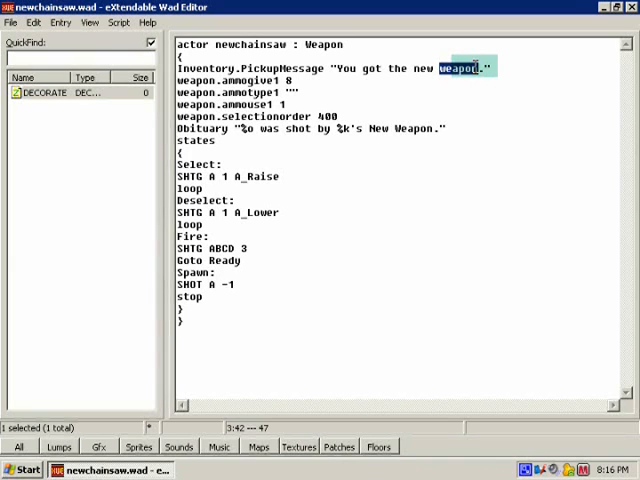
{"action": "key", "text": "Delete"}
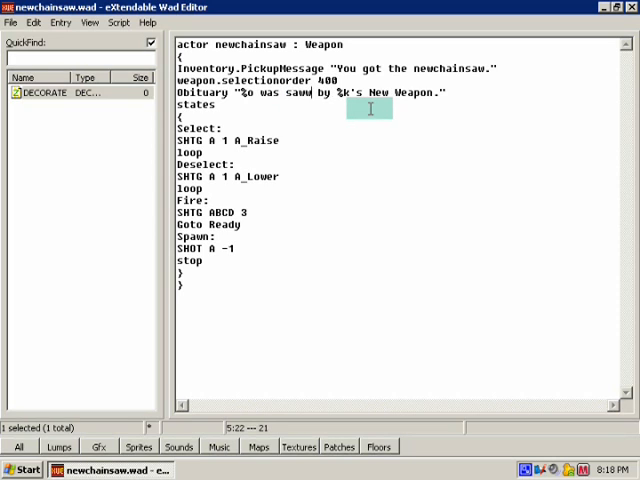
{"action": "double_click", "coordinate": [403, 92]}
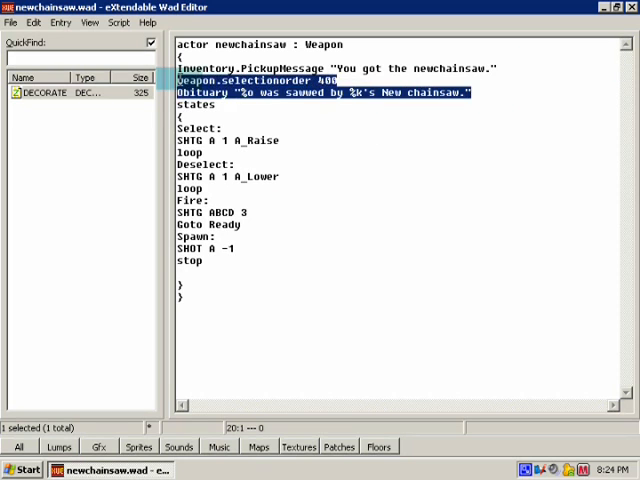
{"action": "left_click", "coordinate": [243, 105]}
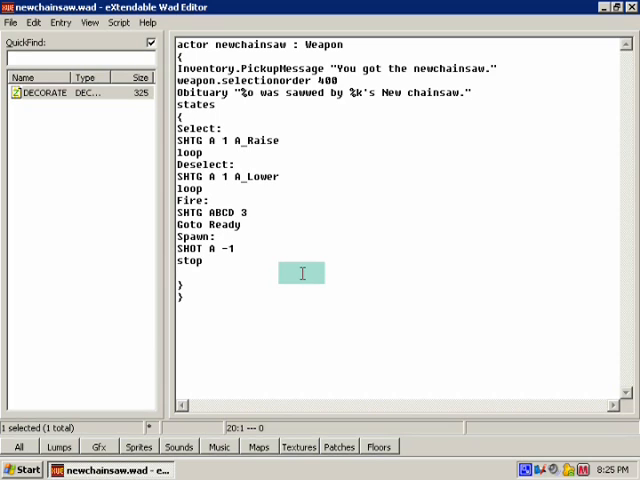
Step: Add a 'Ready:' state with a 'loop' line after the Spawn block
{"action": "type", "text": "R"}
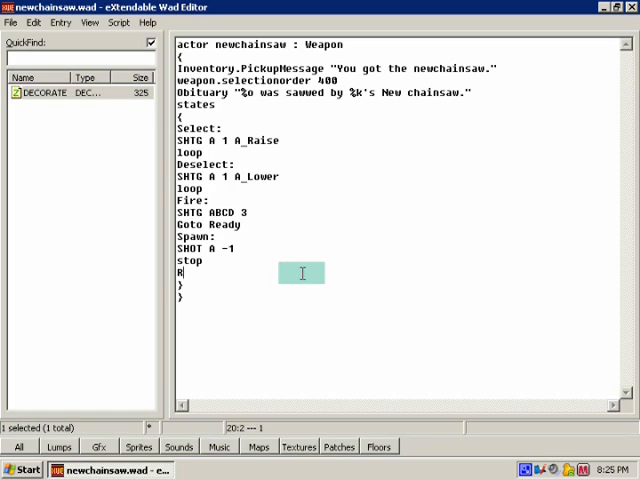
{"action": "type", "text": "eady:"}
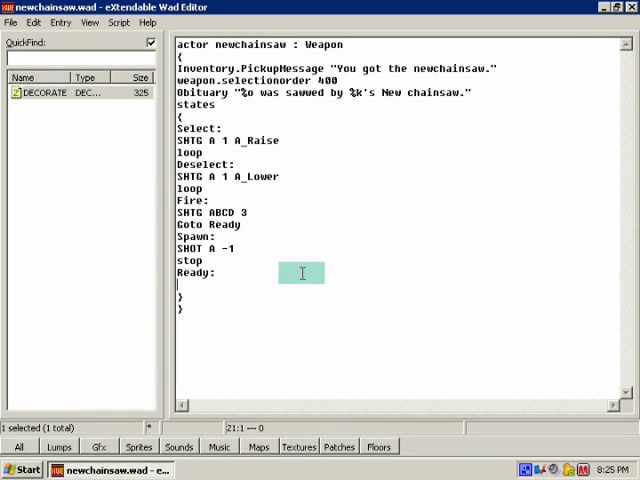
{"action": "type", "text": "loop"}
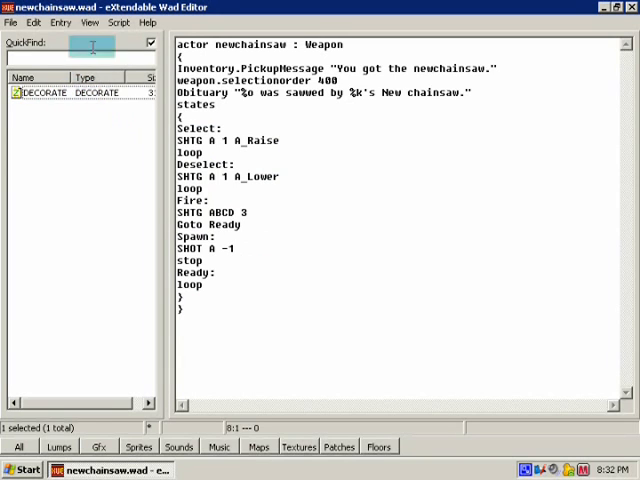
Step: Create S_START and S_END marker entries, saving the DECORATE changes when prompted
{"action": "left_click", "coordinate": [60, 22]}
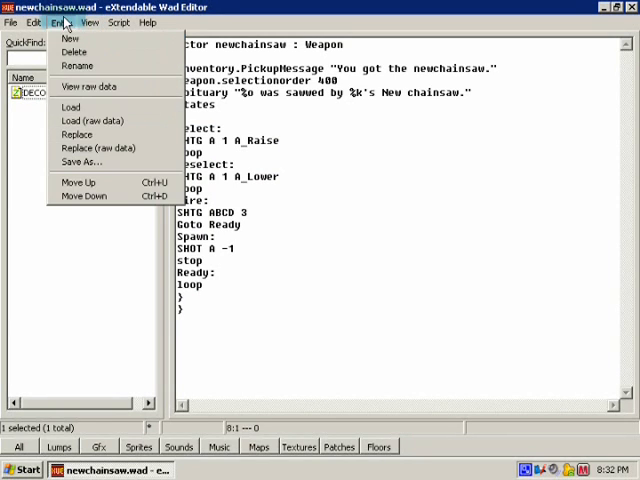
{"action": "left_click", "coordinate": [70, 38]}
{"action": "type", "text": "S_STAT"}
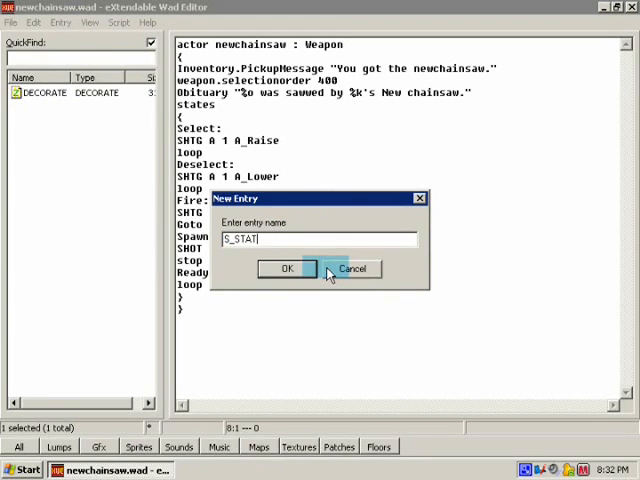
{"action": "type", "text": "RY"}
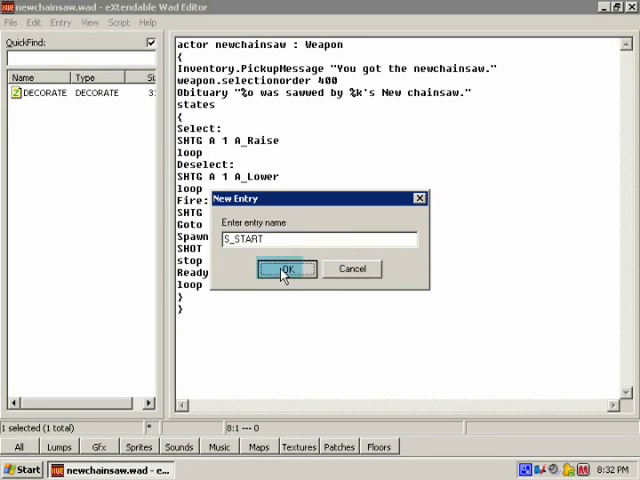
{"action": "left_click", "coordinate": [287, 269]}
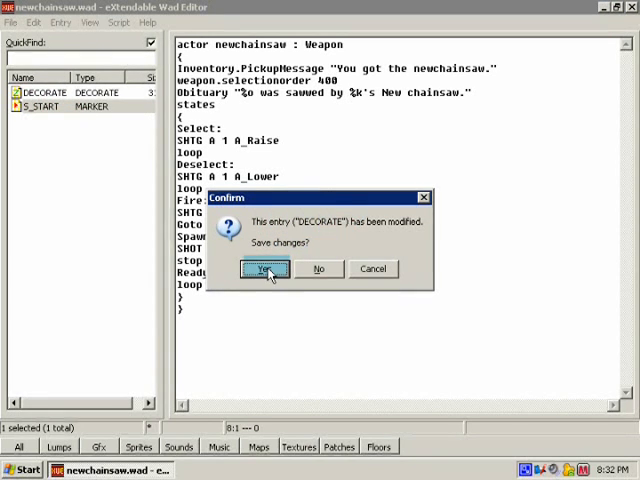
{"action": "left_click", "coordinate": [264, 269]}
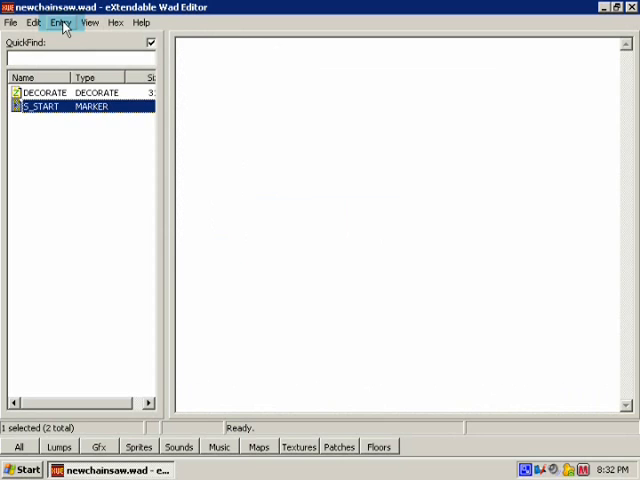
{"action": "left_click", "coordinate": [60, 22]}
{"action": "type", "text": "S_E"}
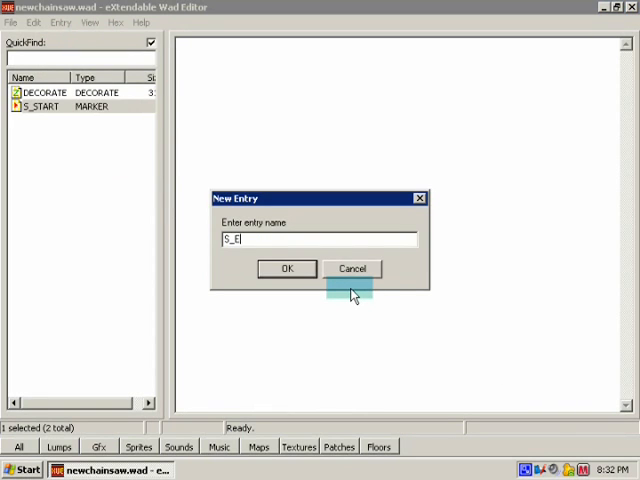
{"action": "left_click", "coordinate": [287, 268]}
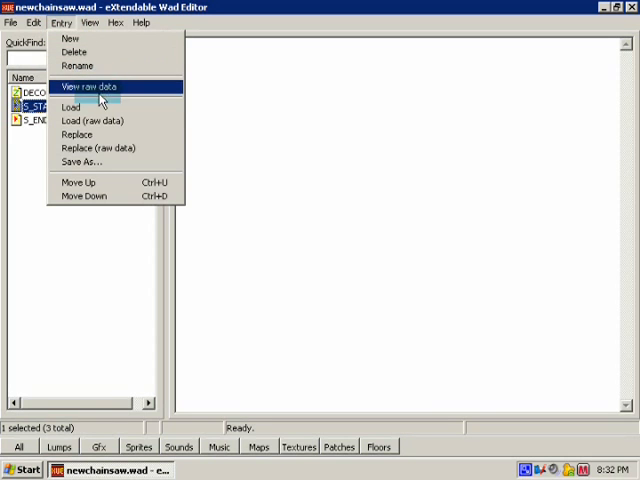
Step: Import the five SAW2 bmp sprites from Desktop > Tutorial and preview SAW2A0 and 2SAWA0
{"action": "left_click", "coordinate": [69, 106]}
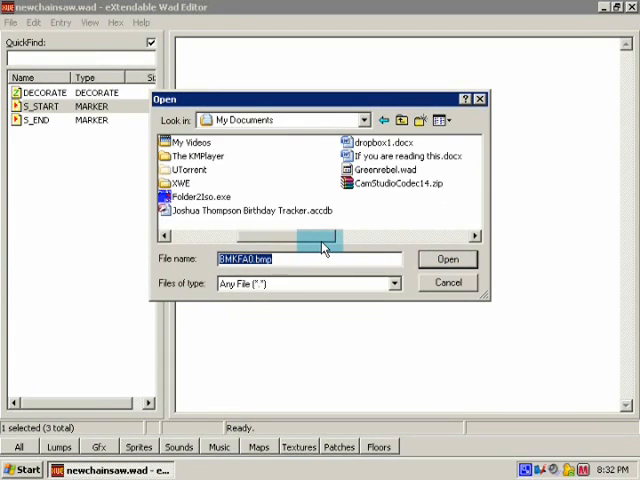
{"action": "left_click", "coordinate": [402, 120]}
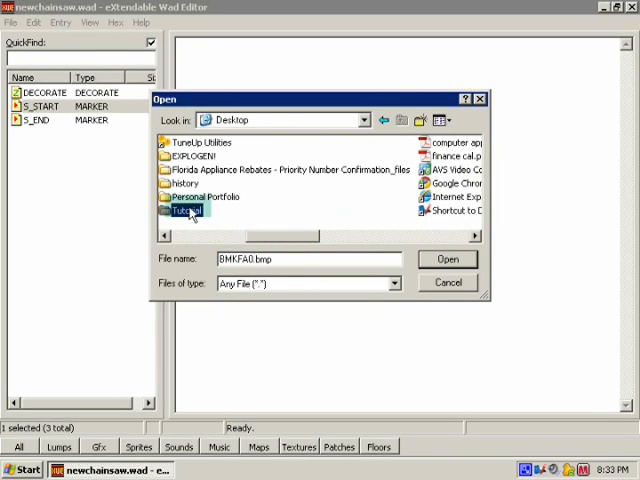
{"action": "double_click", "coordinate": [188, 212]}
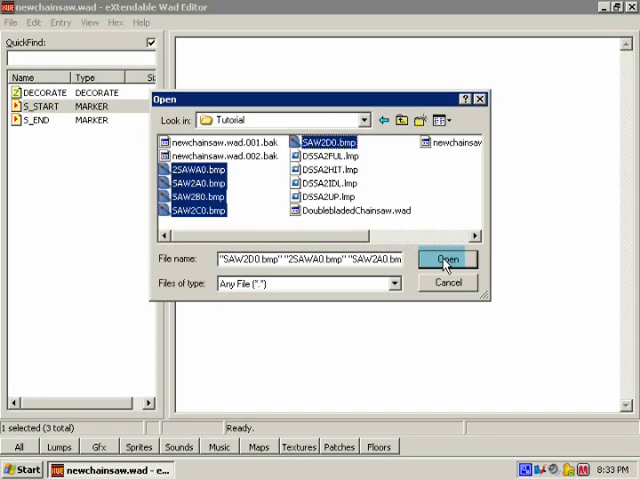
{"action": "left_click", "coordinate": [446, 260]}
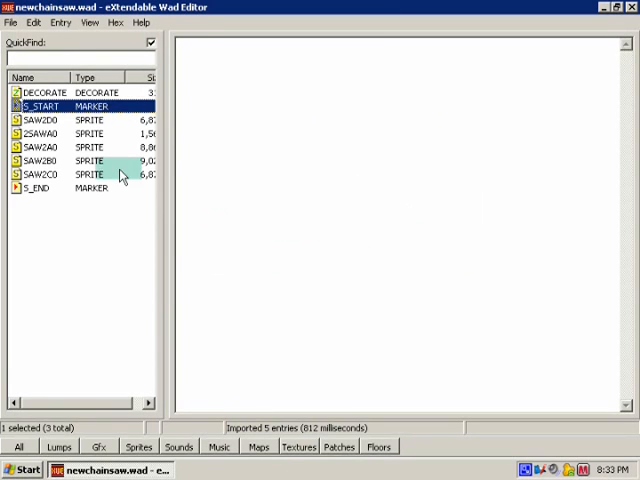
{"action": "left_click", "coordinate": [40, 146]}
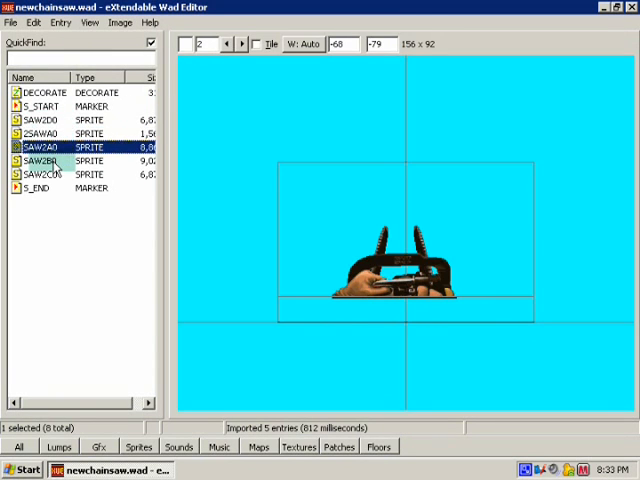
{"action": "left_click", "coordinate": [50, 135]}
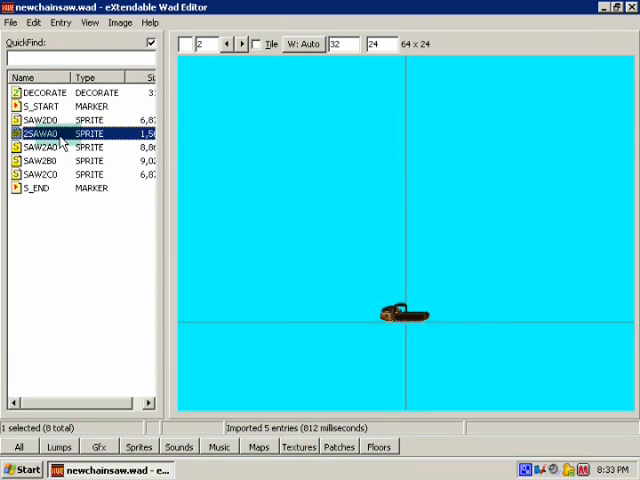
Step: Preview the SAW2C0 sprite, then bring up the entry actions for reordering
{"action": "left_click", "coordinate": [42, 174]}
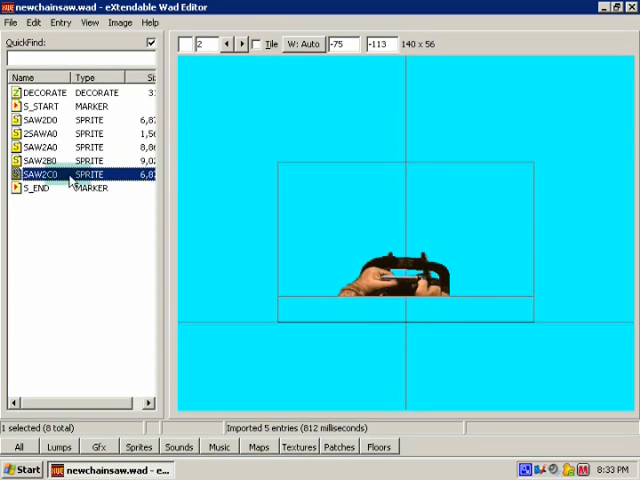
{"action": "left_click", "coordinate": [42, 133]}
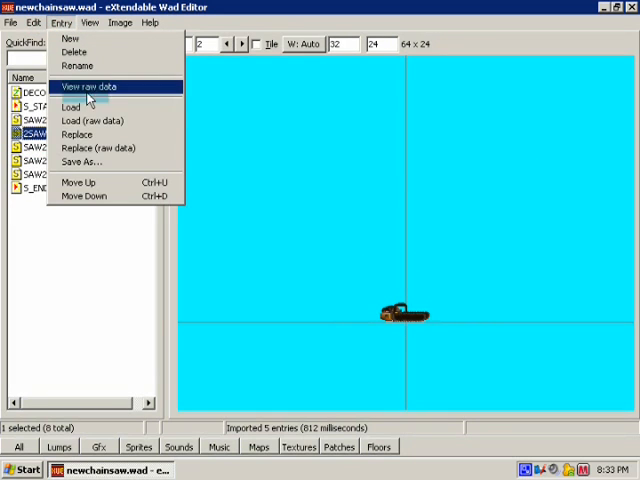
{"action": "mouse_move", "coordinate": [106, 196]}
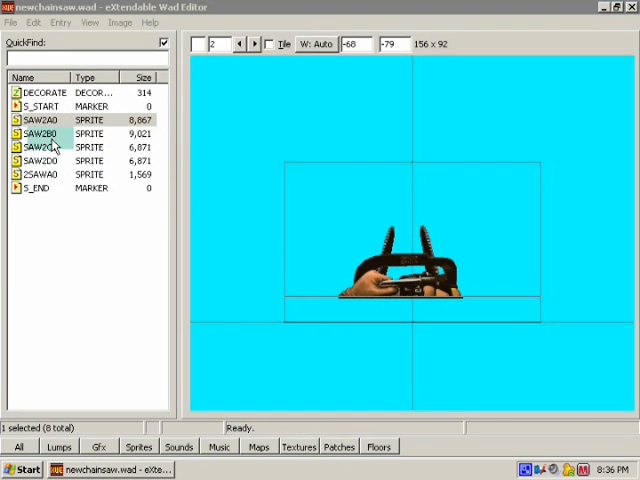
Step: Cycle through the SAW2A0, SAW2B0, SAW2C0 and SAW2D0 entries to check their order before S_END
{"action": "left_click", "coordinate": [55, 134]}
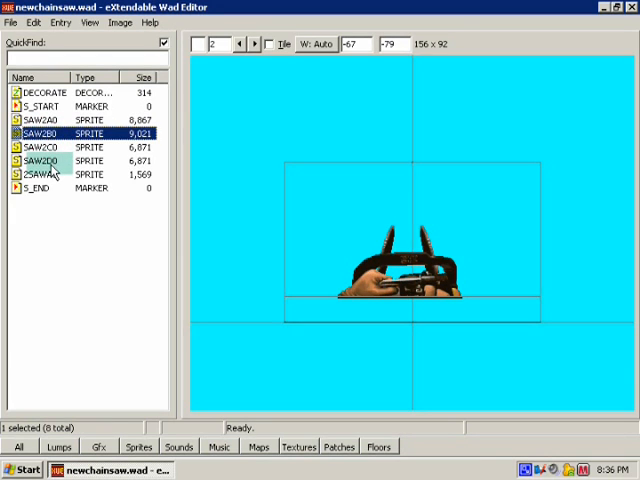
{"action": "left_click", "coordinate": [45, 161]}
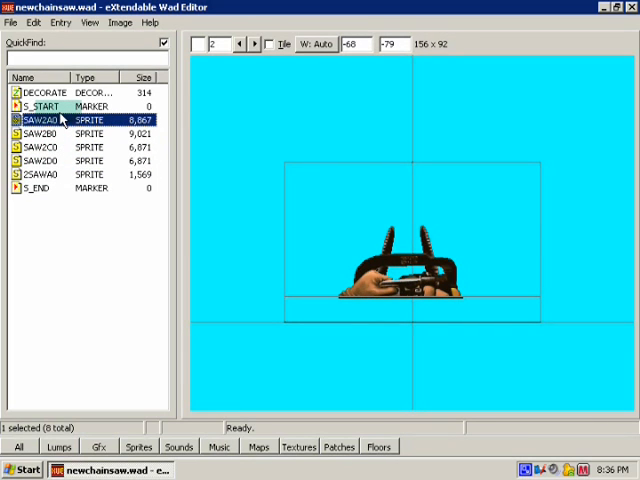
{"action": "left_click", "coordinate": [40, 161]}
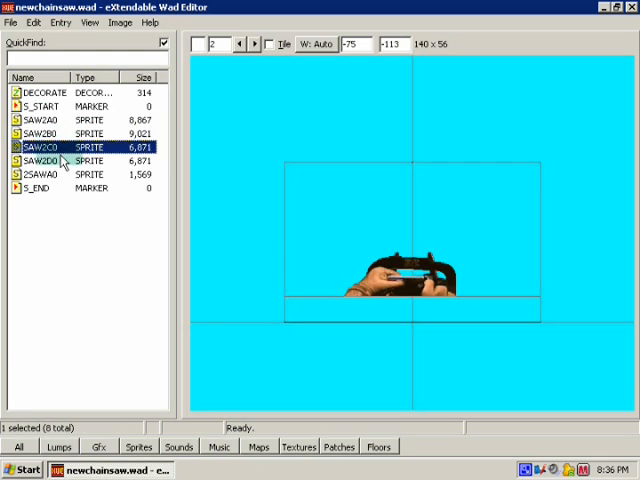
{"action": "left_click", "coordinate": [40, 119]}
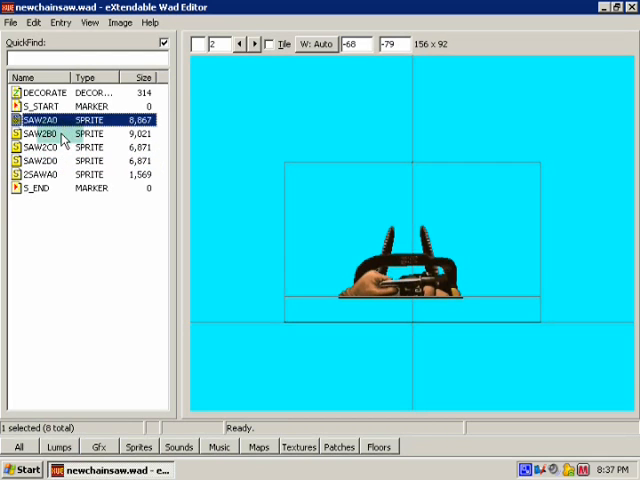
{"action": "left_click", "coordinate": [45, 160]}
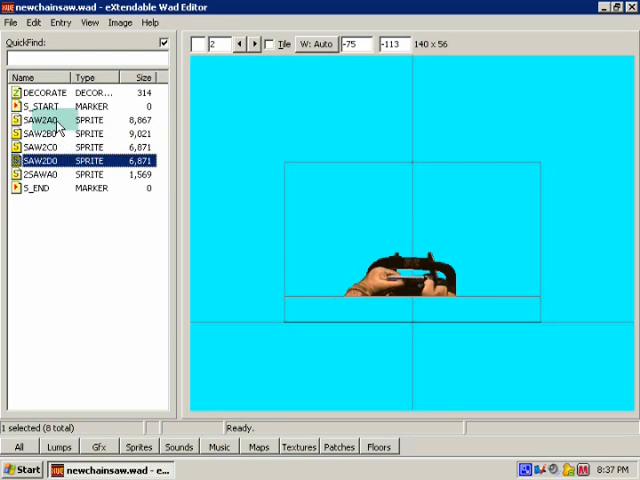
{"action": "left_click", "coordinate": [48, 134]}
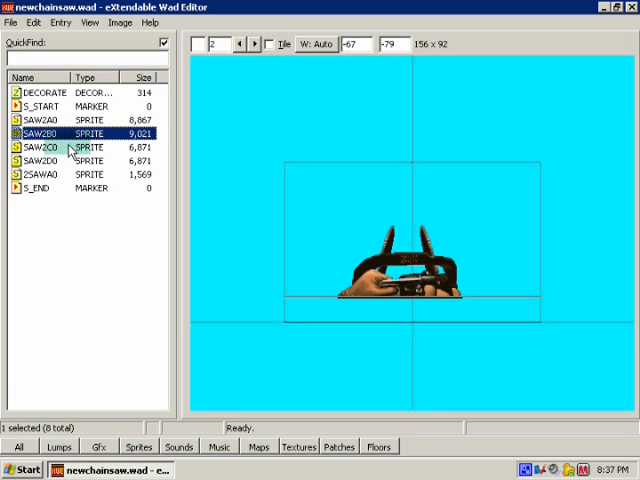
{"action": "left_click", "coordinate": [50, 147]}
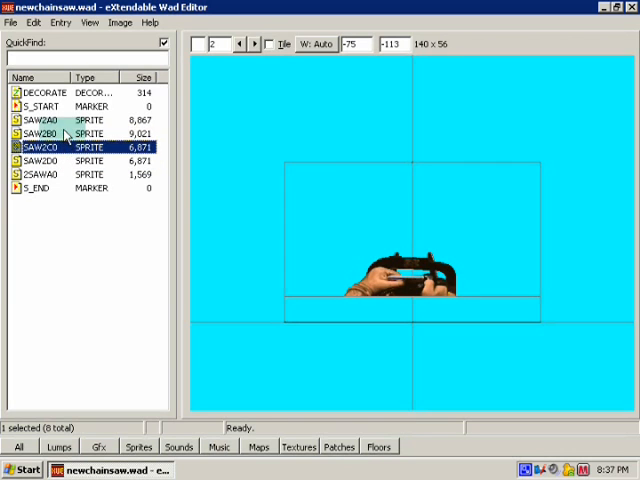
{"action": "left_click", "coordinate": [40, 120]}
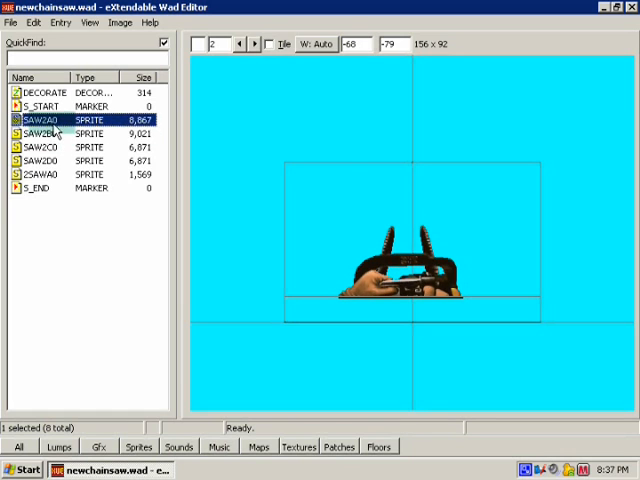
{"action": "left_click", "coordinate": [50, 146]}
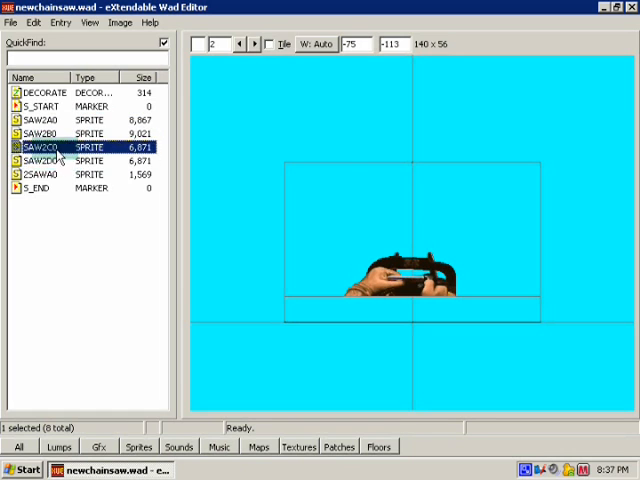
{"action": "left_click", "coordinate": [40, 120]}
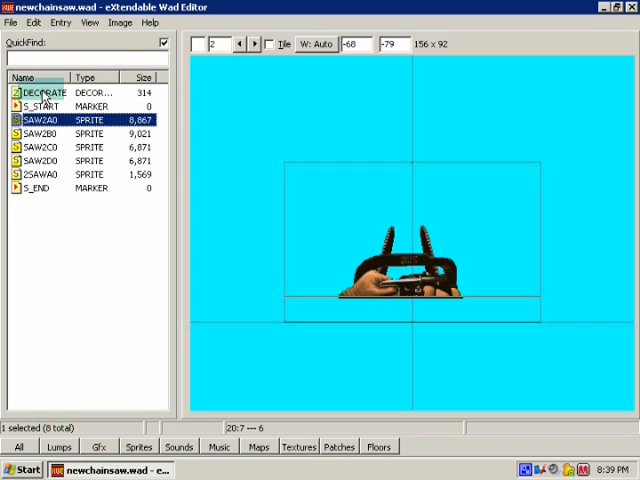
{"action": "left_click", "coordinate": [43, 92]}
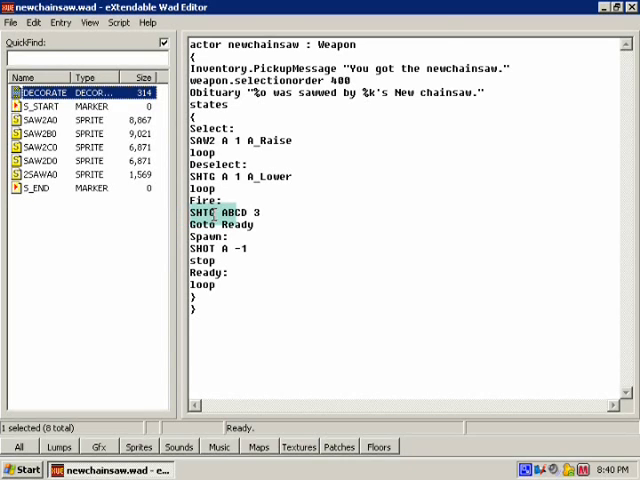
{"action": "left_click", "coordinate": [45, 120]}
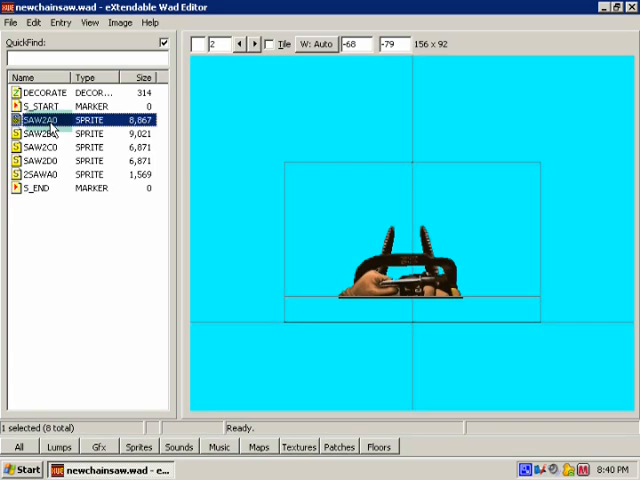
{"action": "left_click", "coordinate": [45, 160]}
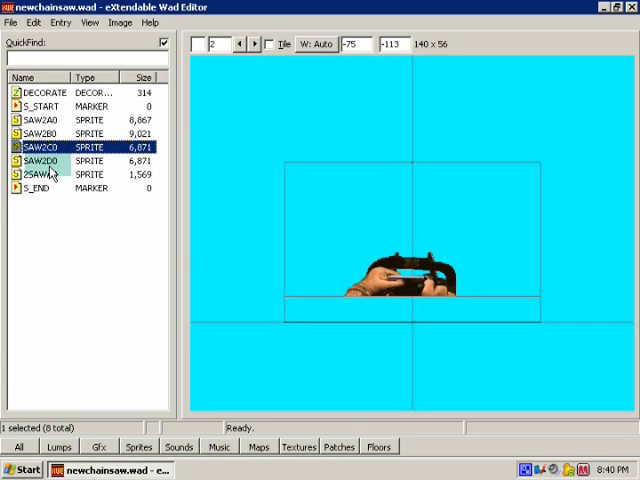
{"action": "left_click", "coordinate": [55, 147]}
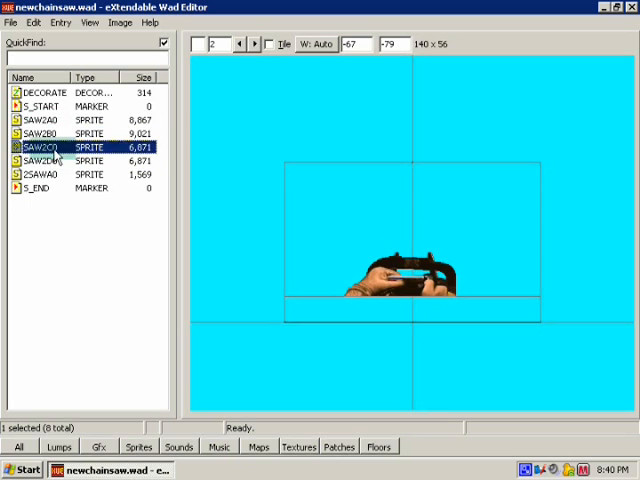
{"action": "left_click", "coordinate": [50, 161]}
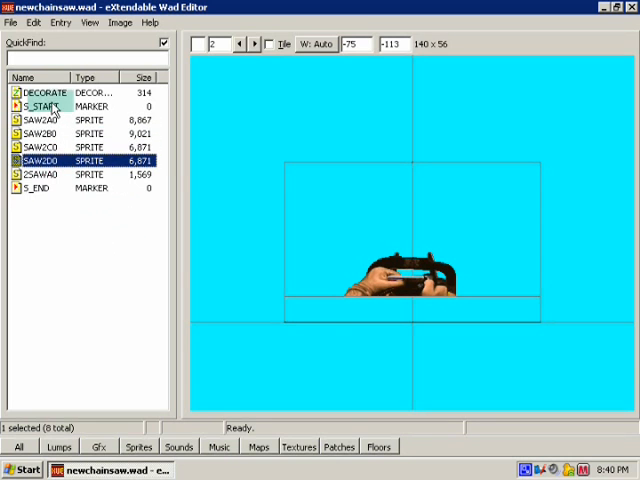
Step: Open the DECORATE lump and type a SAW2 frame line into the Ready state
{"action": "double_click", "coordinate": [44, 92]}
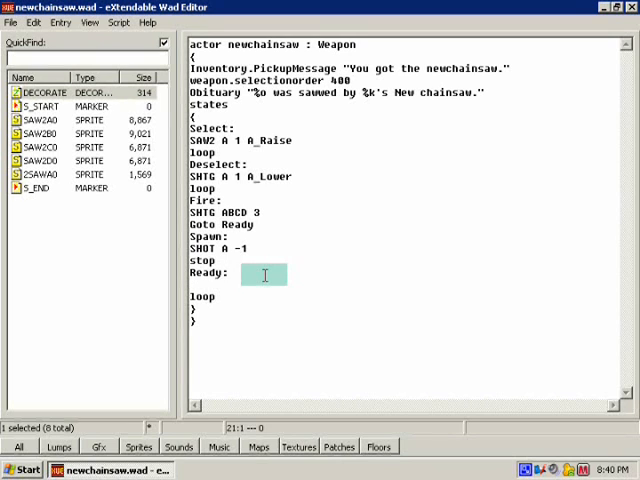
{"action": "type", "text": "SAW2"}
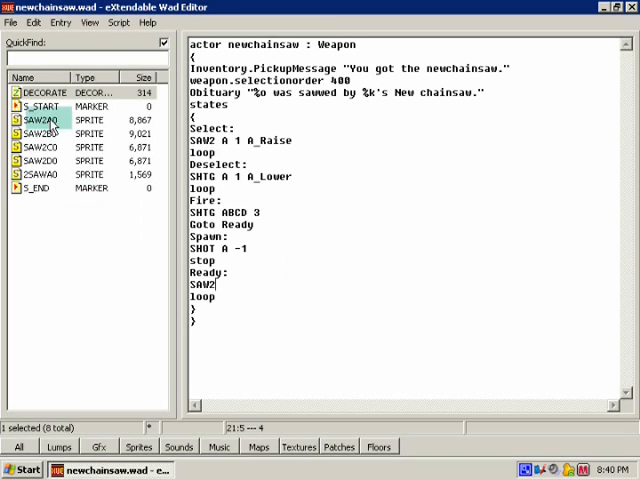
{"action": "double_click", "coordinate": [238, 224]}
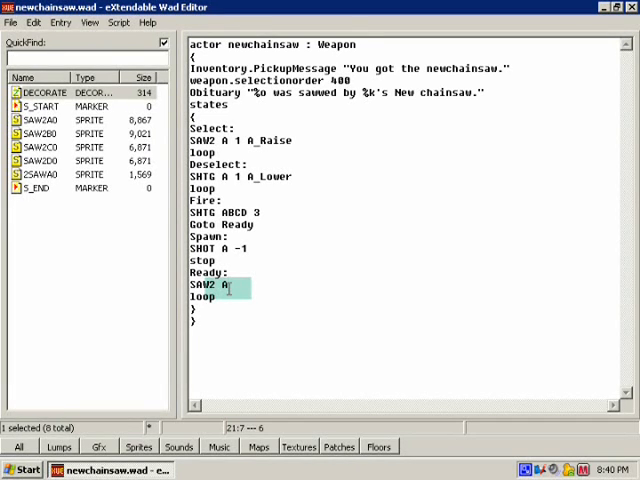
{"action": "type", "text": "3"}
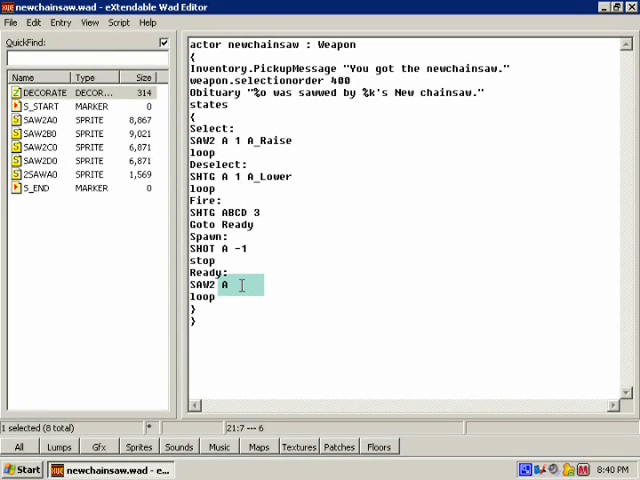
{"action": "type", "text": "SAW"}
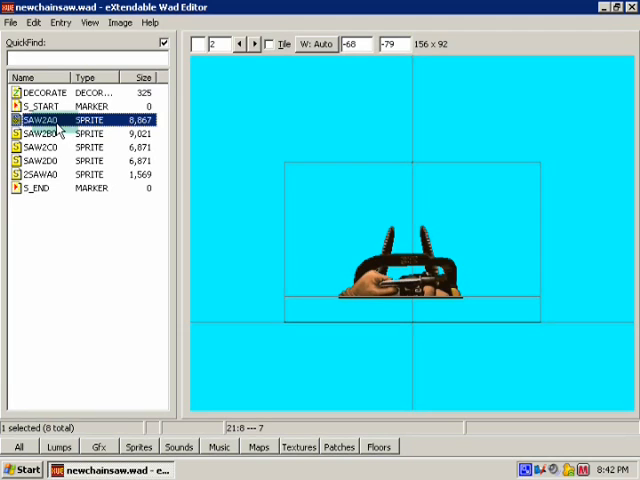
Step: Re-preview the SAW2B0, SAW2C0 and SAW2A0 frames, then open the File menu
{"action": "left_click", "coordinate": [50, 133]}
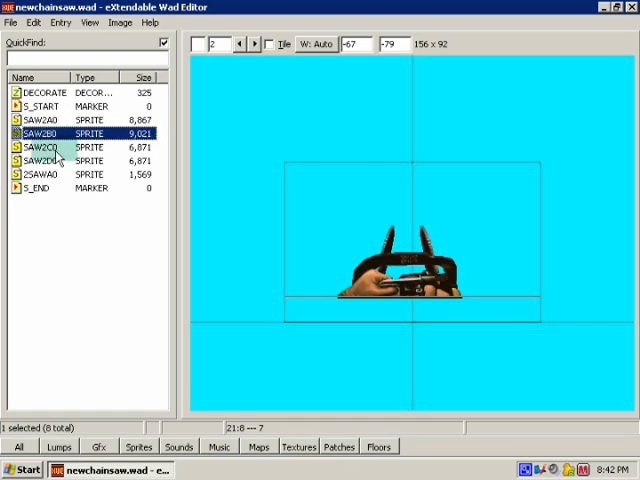
{"action": "left_click", "coordinate": [40, 147]}
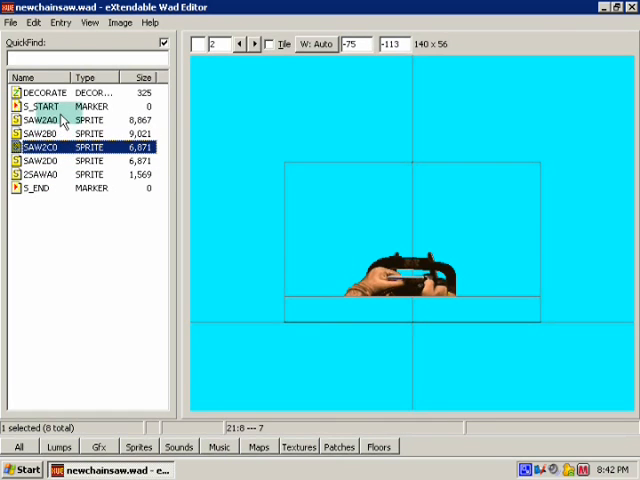
{"action": "left_click", "coordinate": [45, 118]}
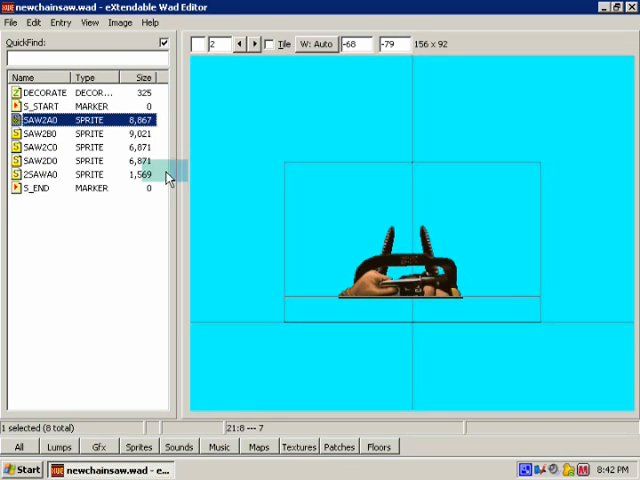
{"action": "left_click", "coordinate": [45, 133]}
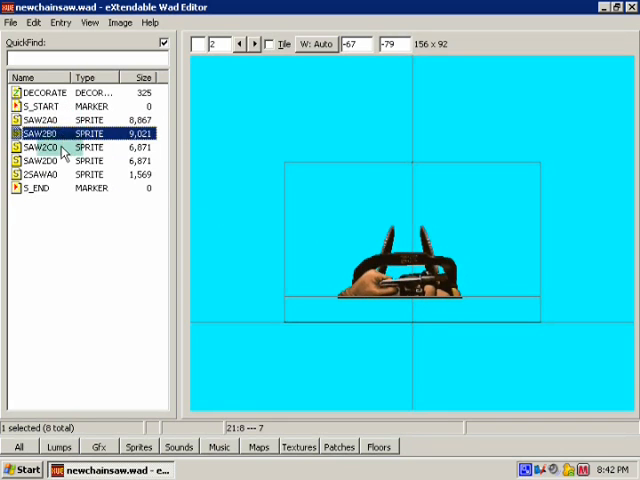
{"action": "left_click", "coordinate": [10, 22]}
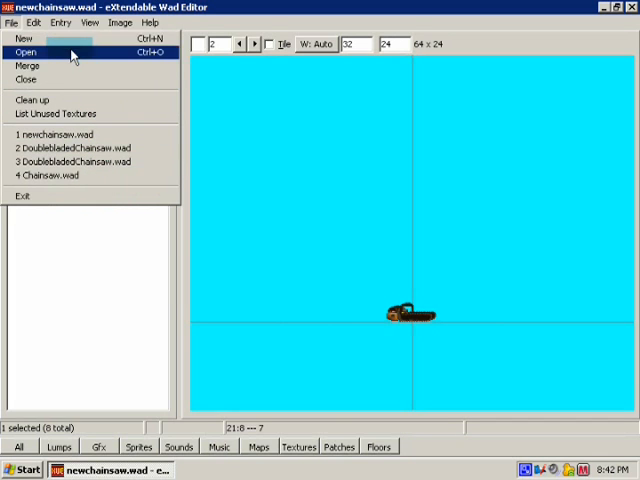
Step: Browse up to My Documents and into the XWE folder for fathaxorv3-2.wad
{"action": "left_click", "coordinate": [25, 51]}
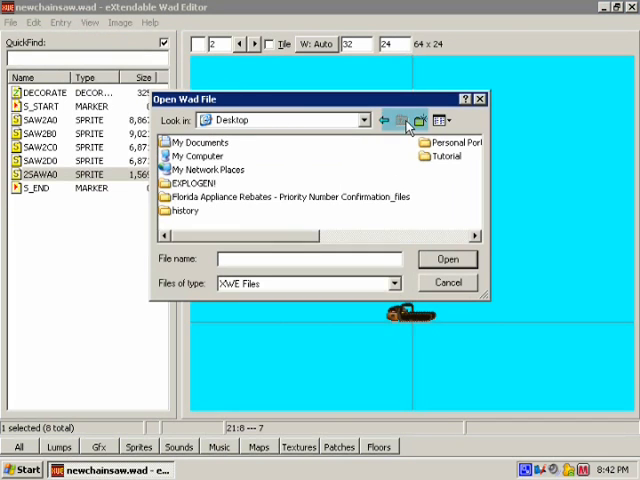
{"action": "left_click", "coordinate": [405, 120]}
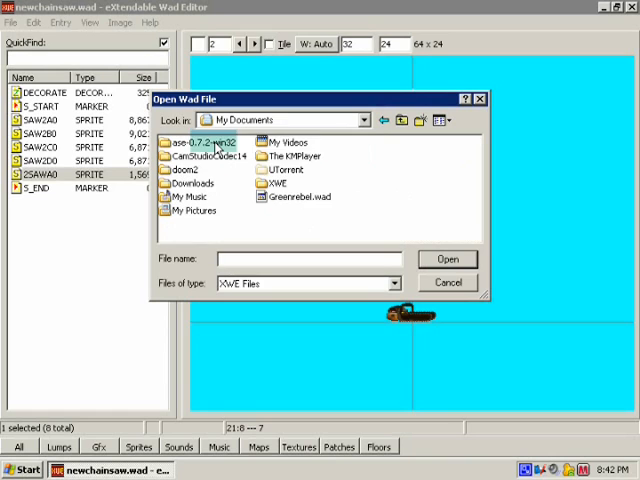
{"action": "left_click", "coordinate": [275, 183]}
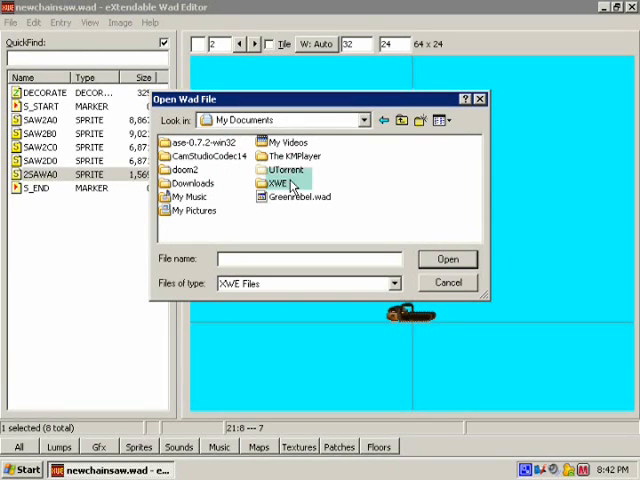
{"action": "double_click", "coordinate": [275, 183]}
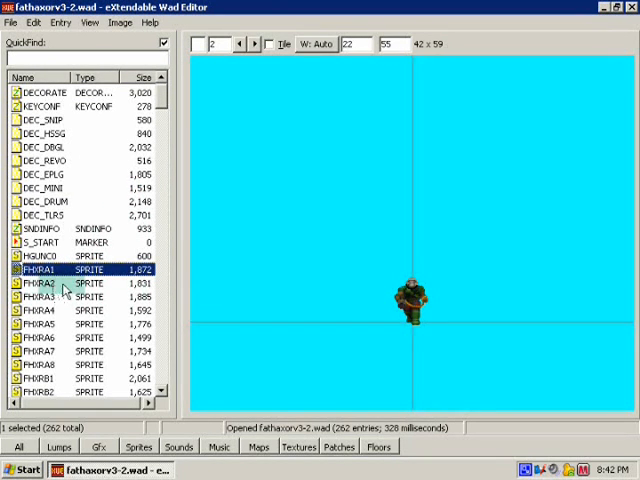
Step: Preview the FHXRA2 and FHXRA7 sprite frames, then show the recent files list
{"action": "left_click", "coordinate": [40, 283]}
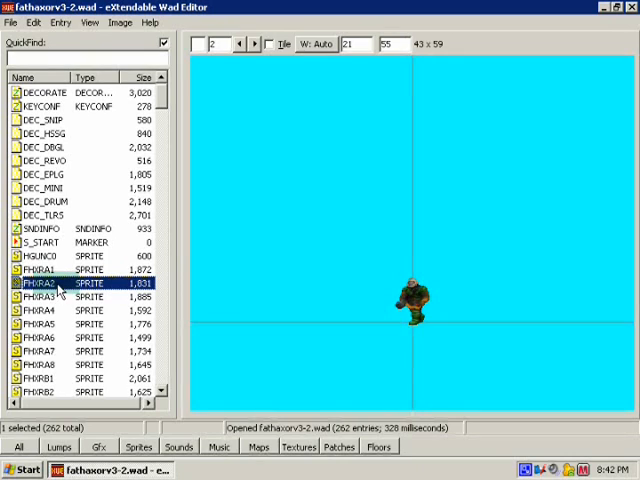
{"action": "left_click", "coordinate": [50, 296]}
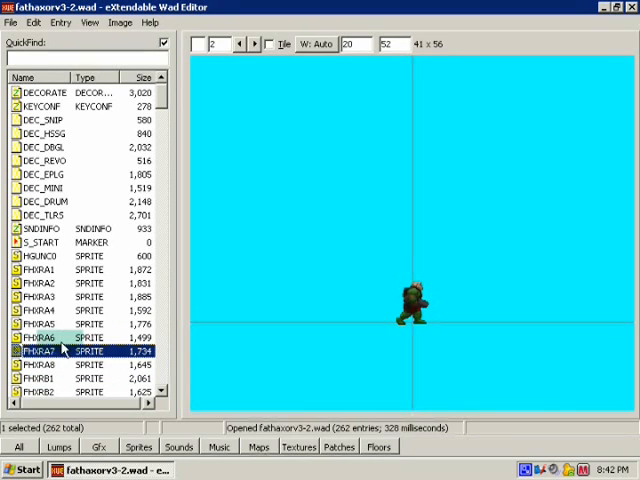
{"action": "left_click", "coordinate": [45, 283]}
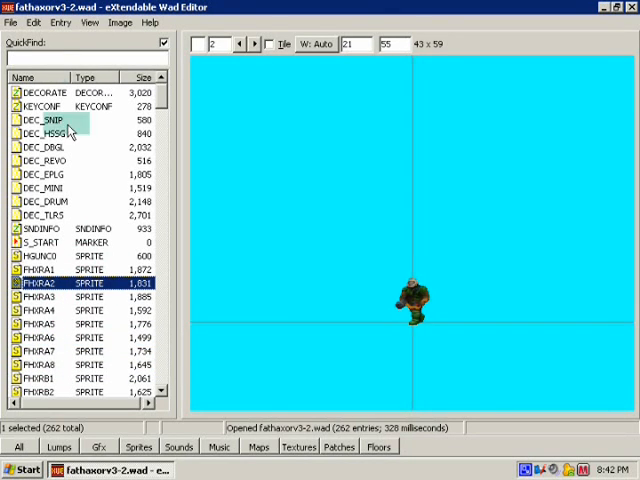
{"action": "left_click", "coordinate": [11, 22]}
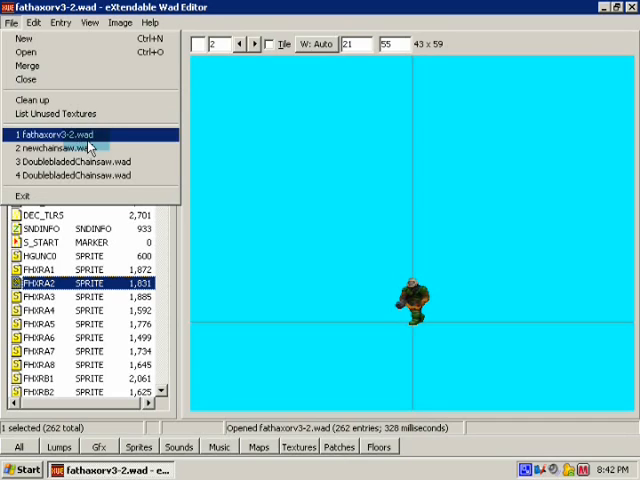